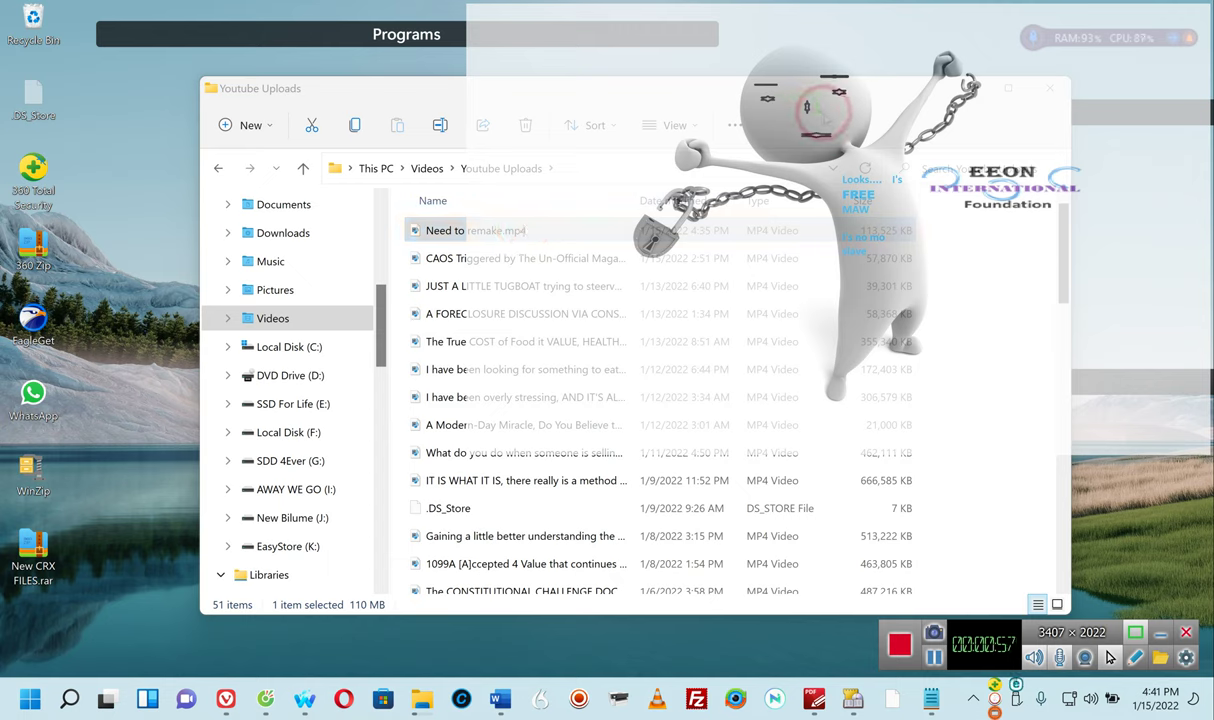
{"action": "mouse_move", "coordinate": [825, 118]}
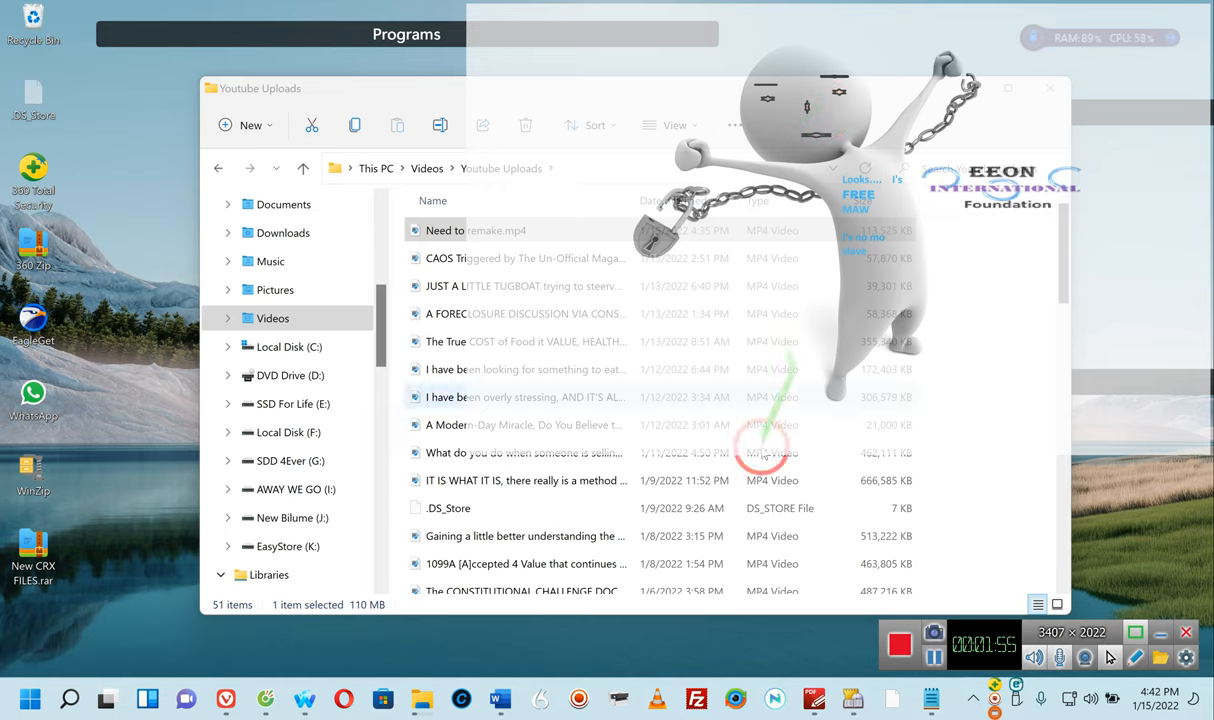
{"action": "mouse_move", "coordinate": [419, 698]}
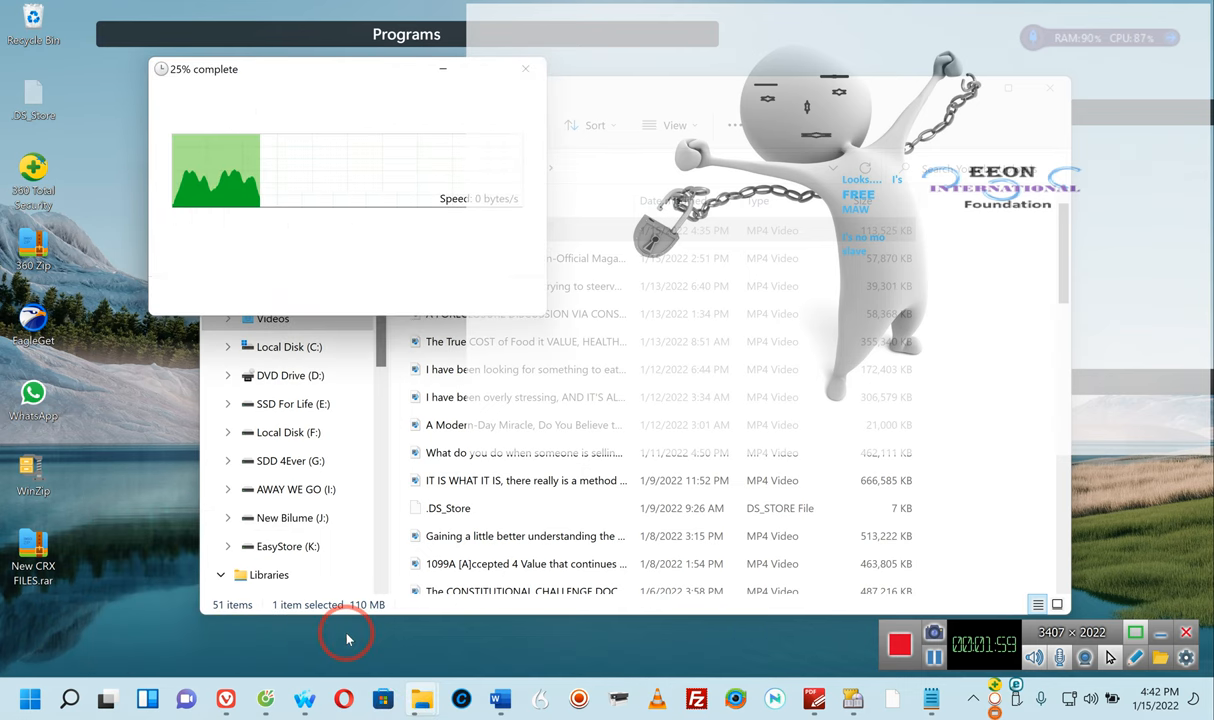
{"action": "left_click", "coordinate": [223, 296]}
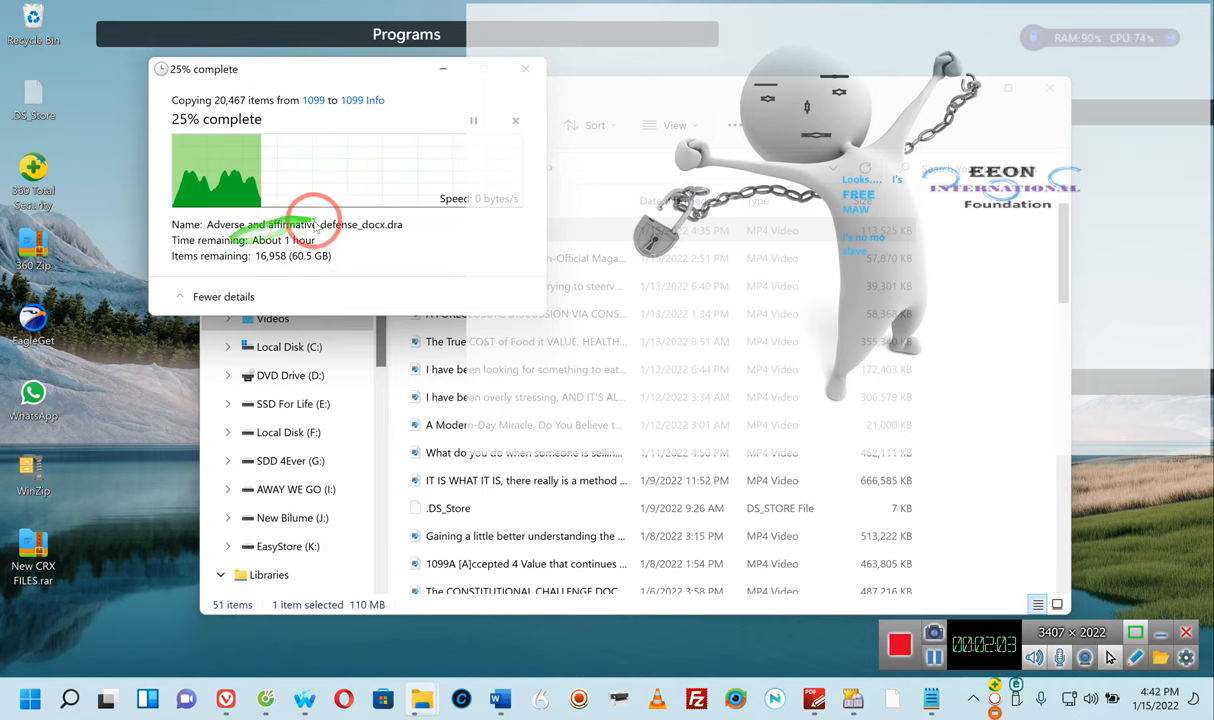
{"action": "mouse_move", "coordinate": [375, 115]}
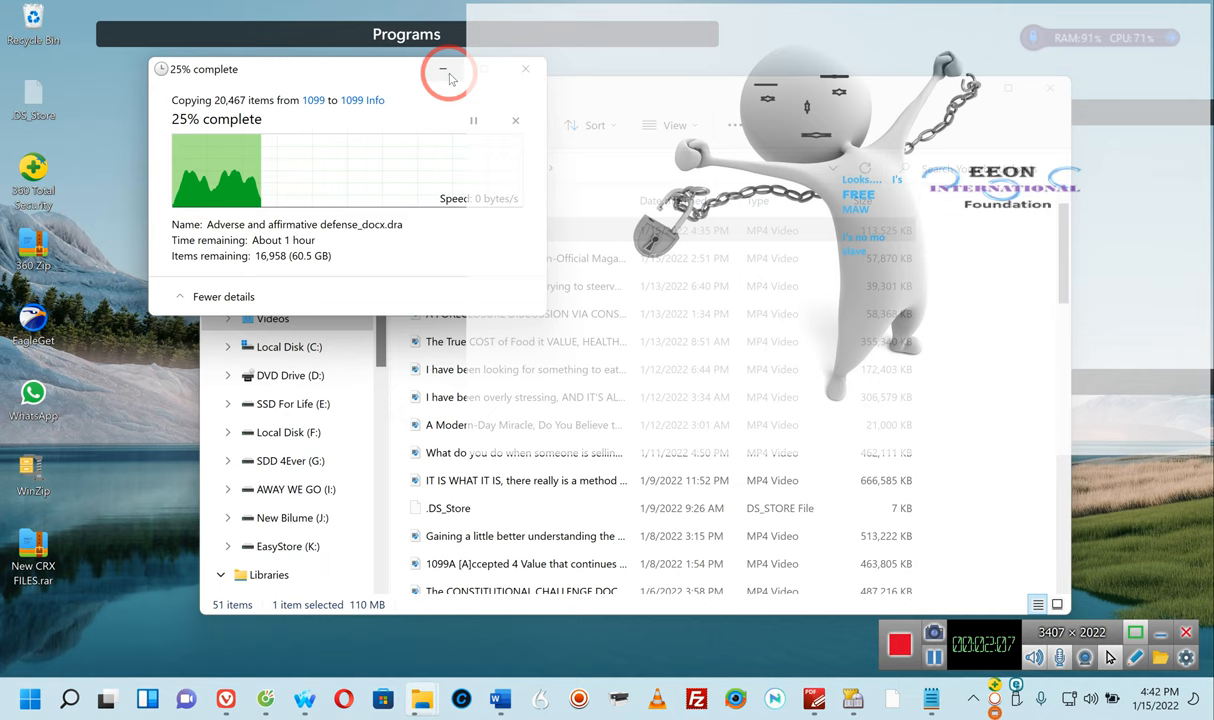
{"action": "mouse_move", "coordinate": [444, 68]}
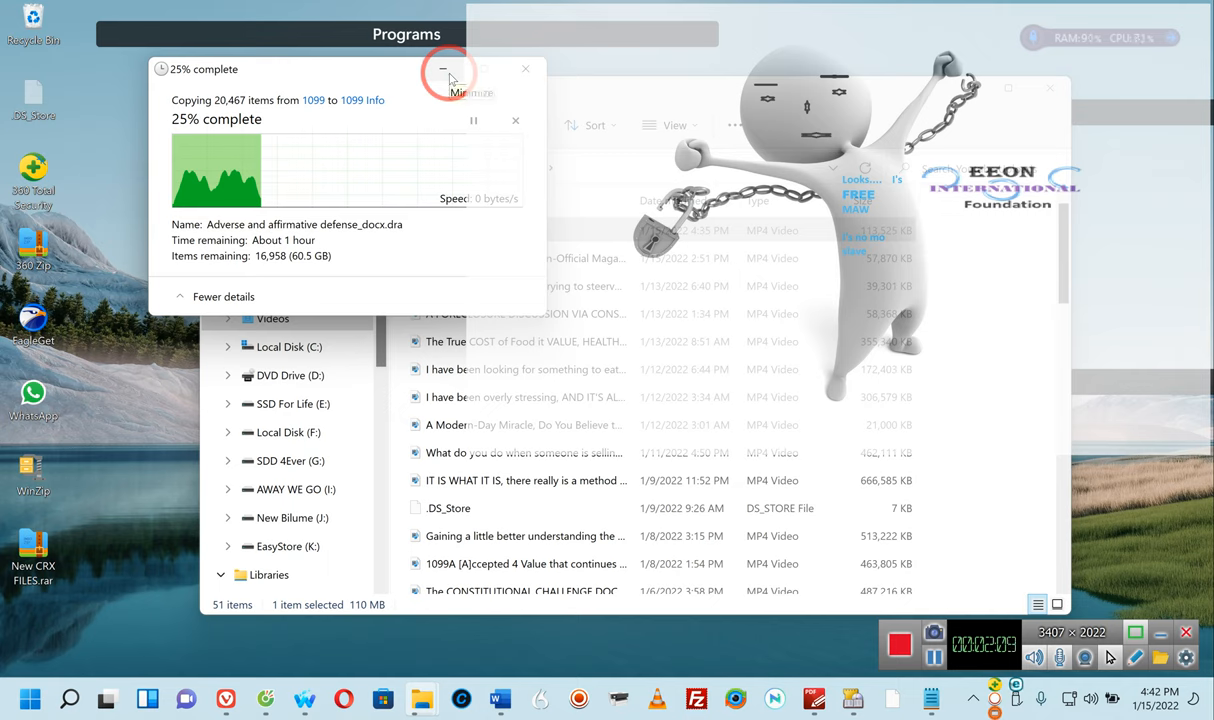
{"action": "left_click", "coordinate": [443, 69]}
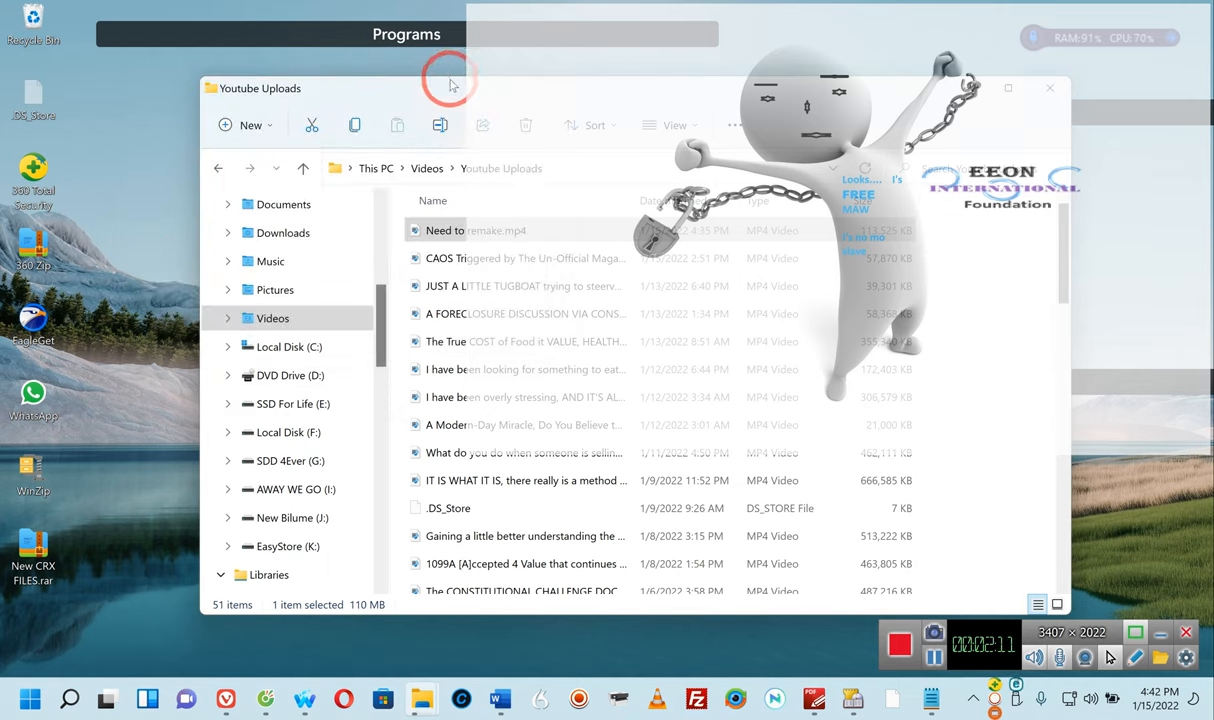
{"action": "mouse_move", "coordinate": [525, 90]}
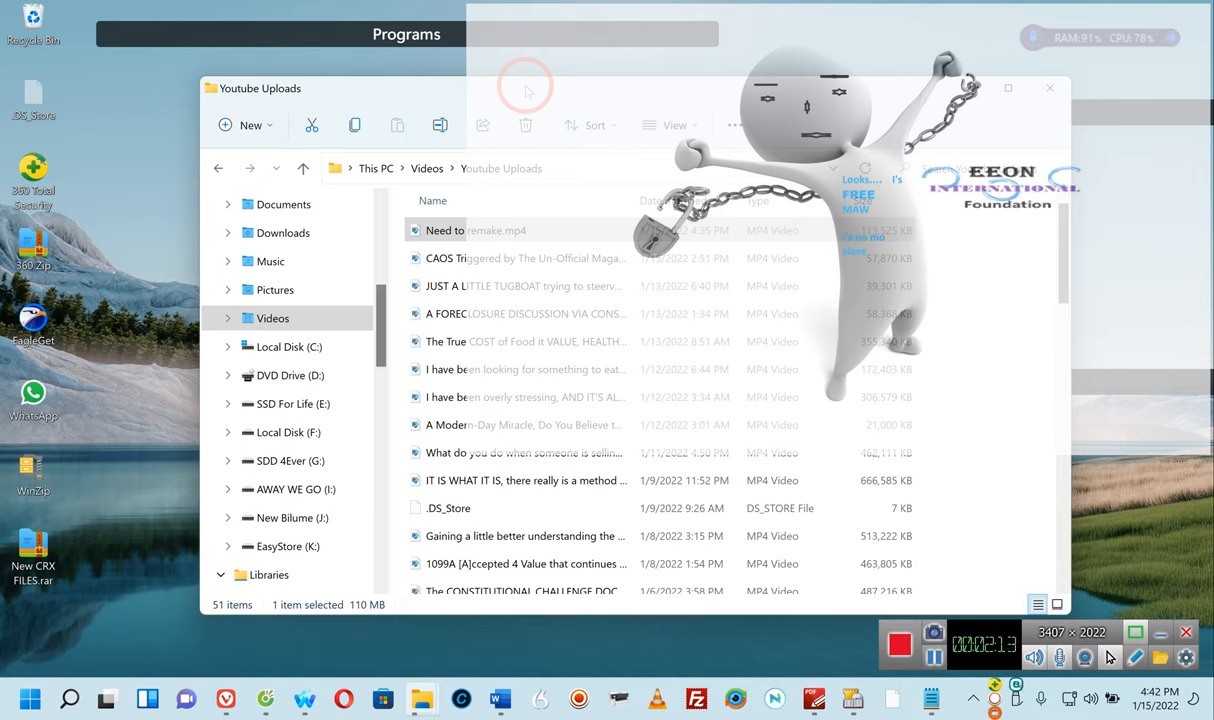